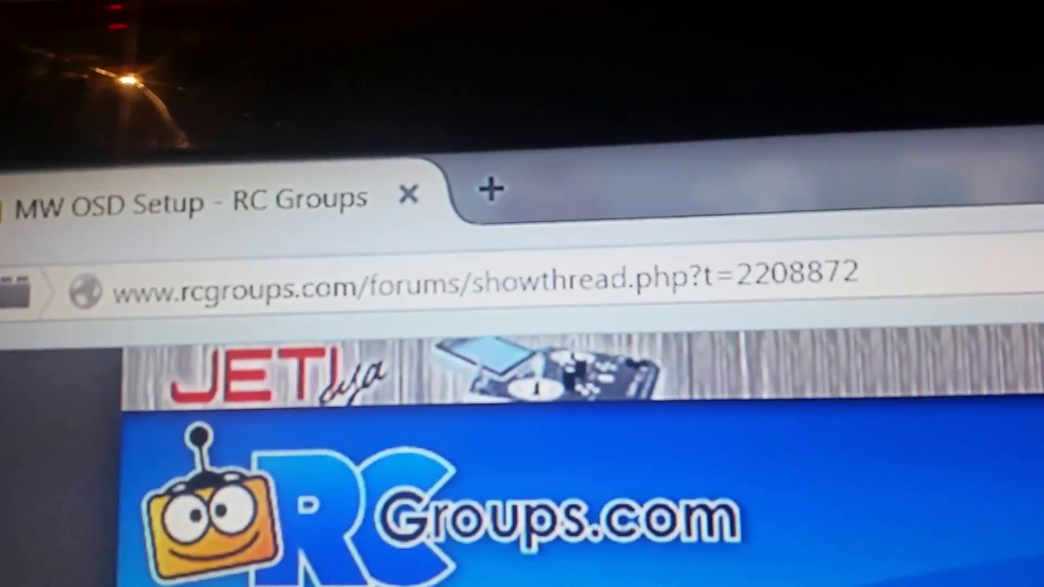
pyautogui.scroll(-3)
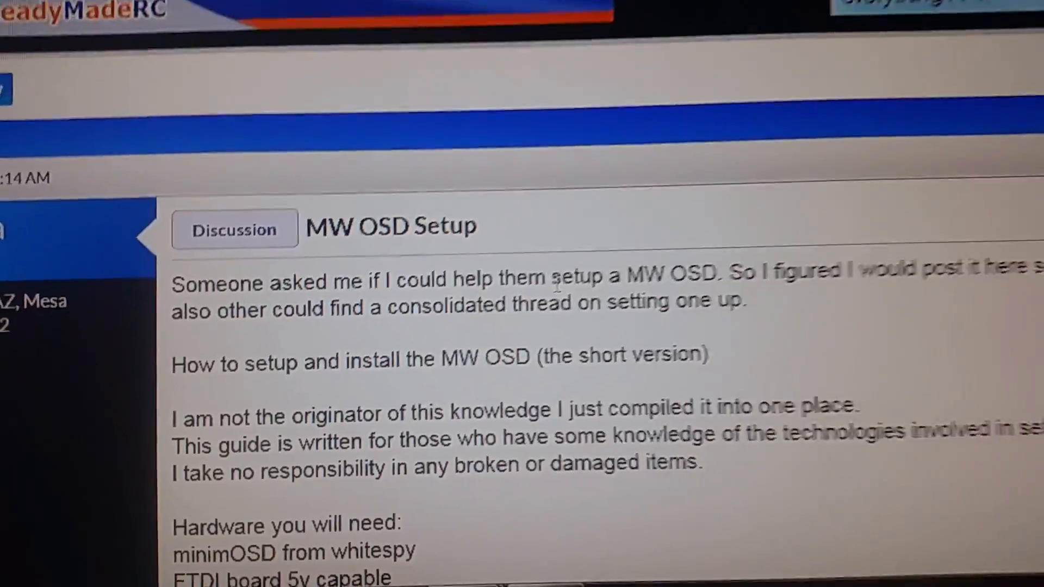